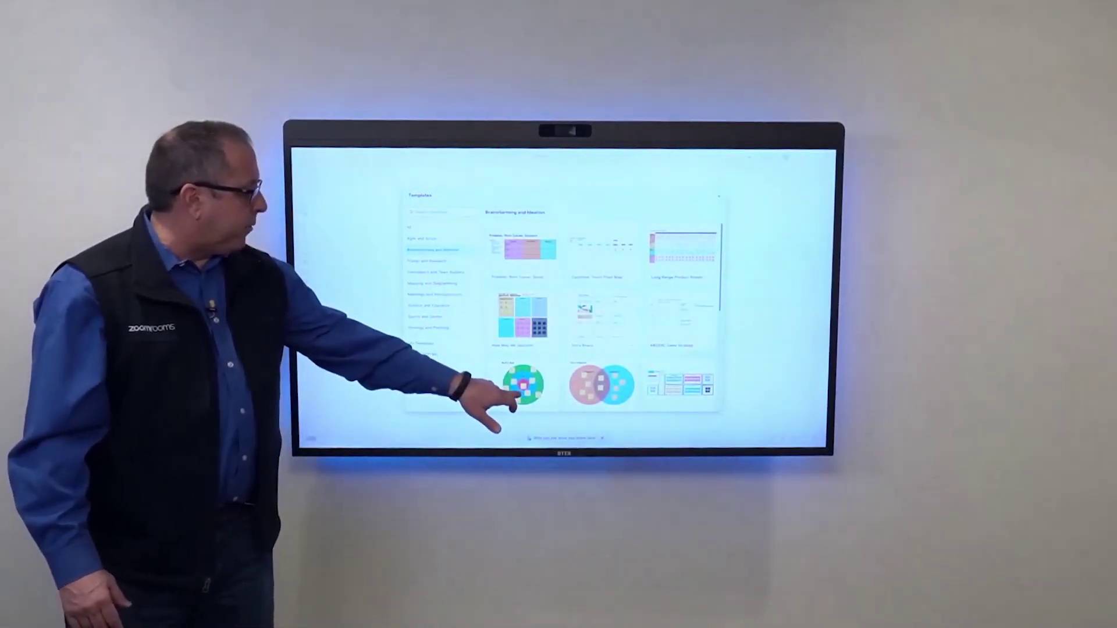
# Preview the Bull's Eye template from the Brainstorming and Ideation gallery
pyautogui.click(522, 383)
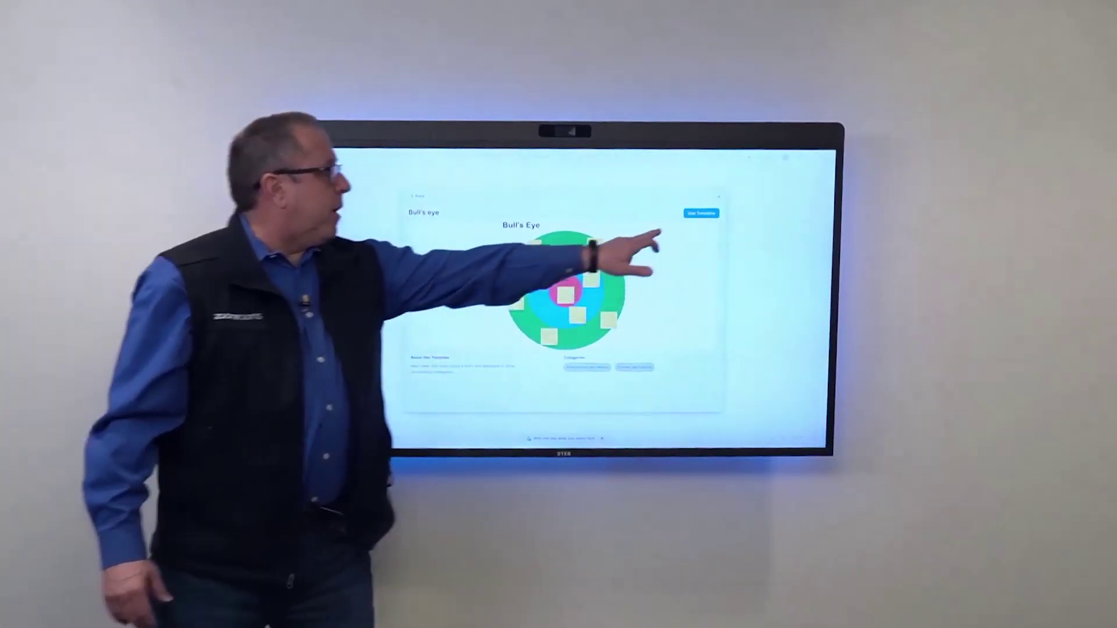